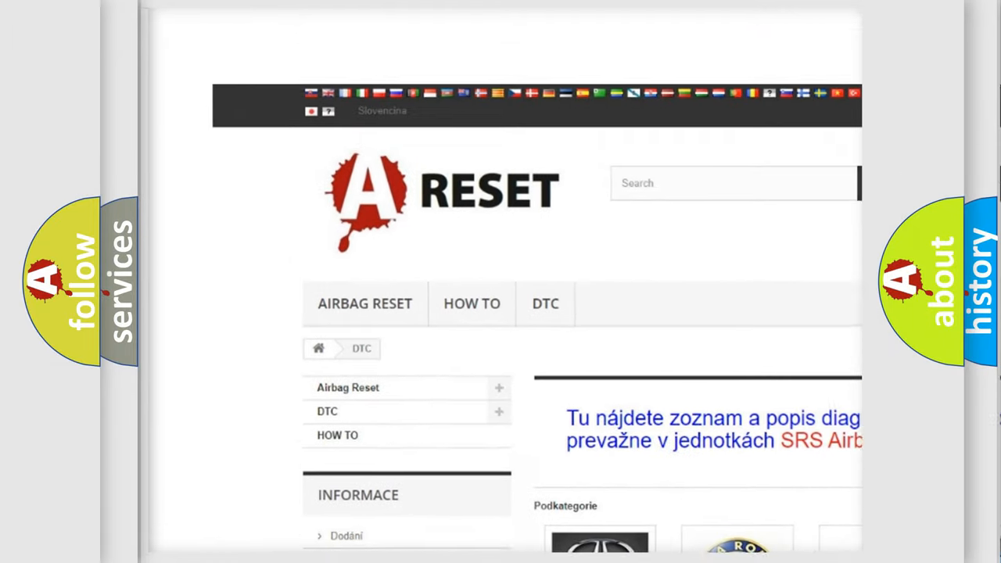
scroll("down", 3)
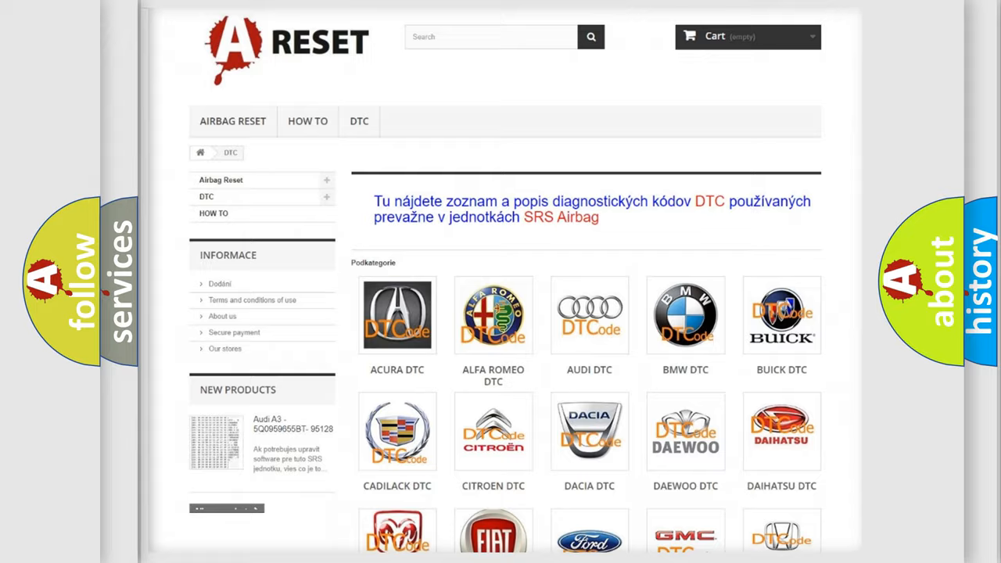
scroll("down", 3)
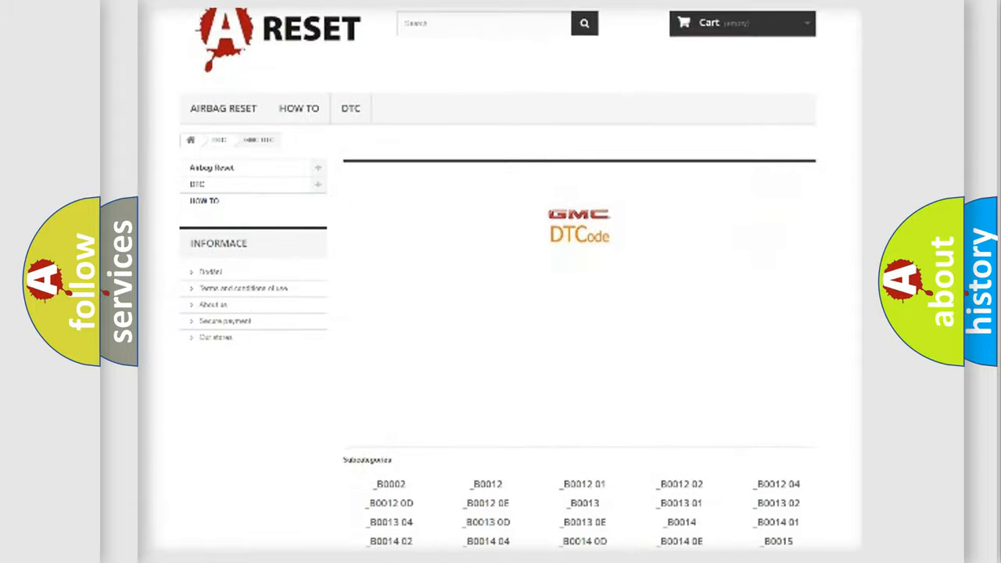
scroll("down", 3)
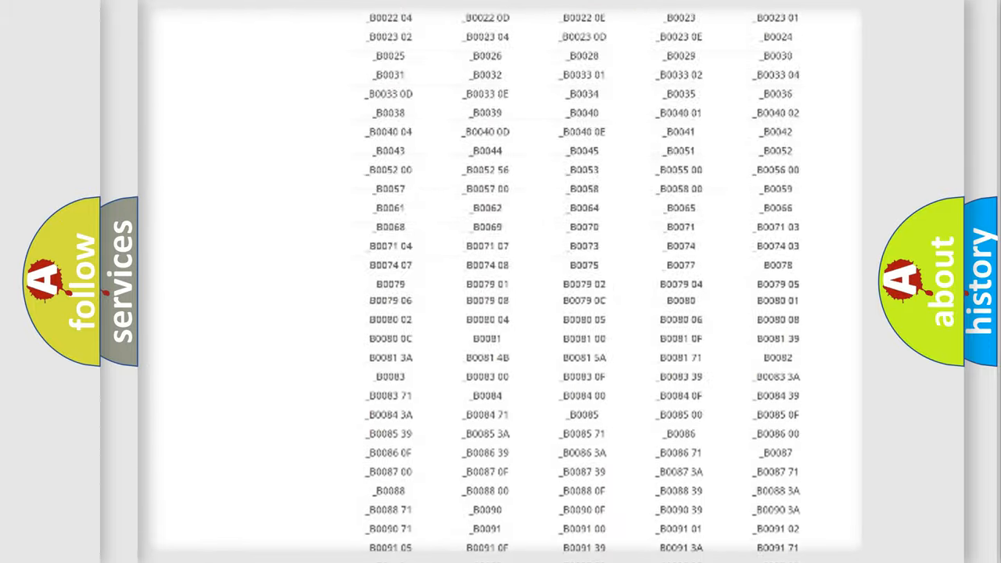